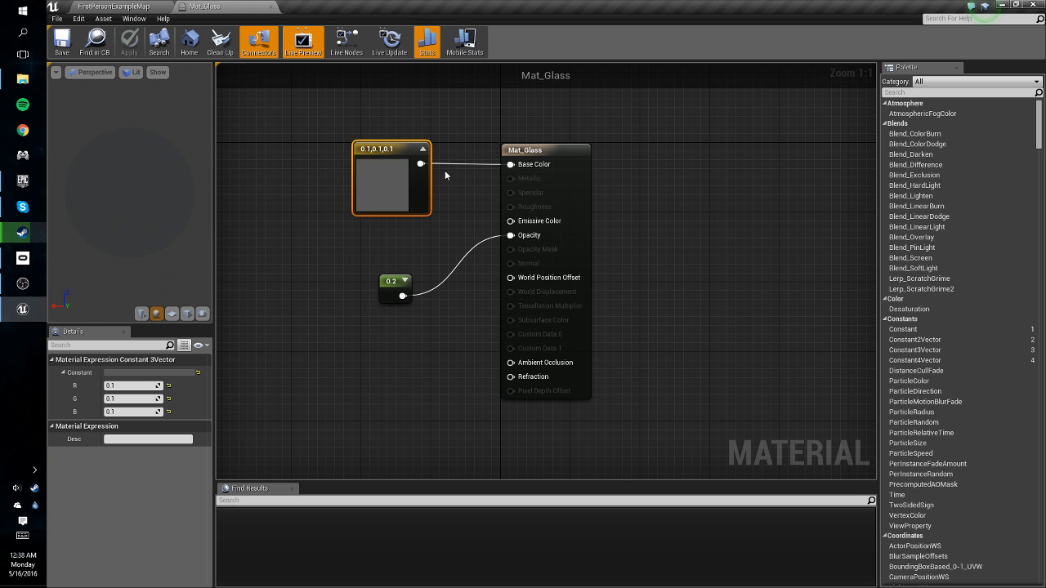
mouse_move(380, 125)
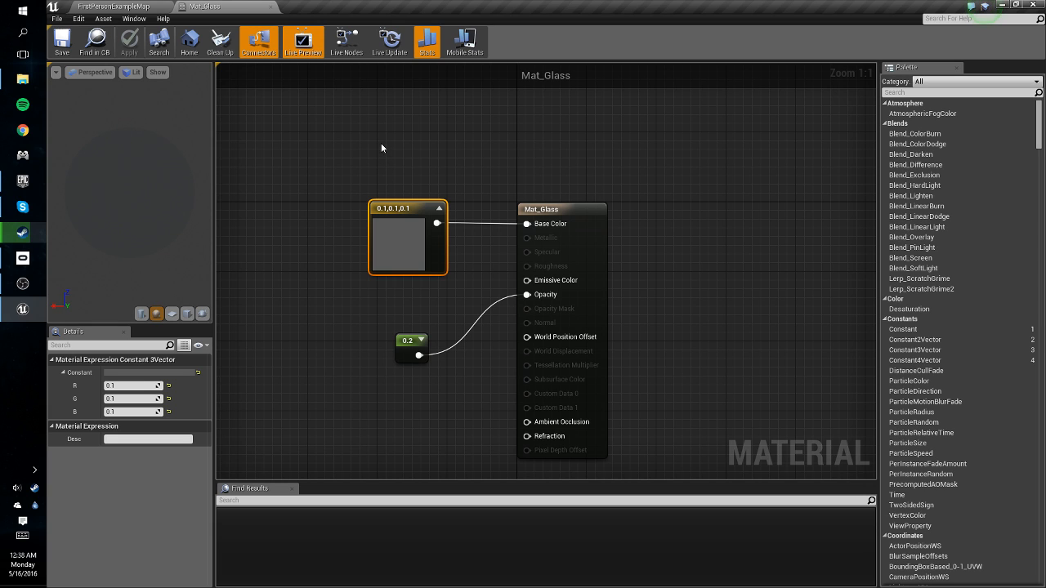
mouse_move(399, 202)
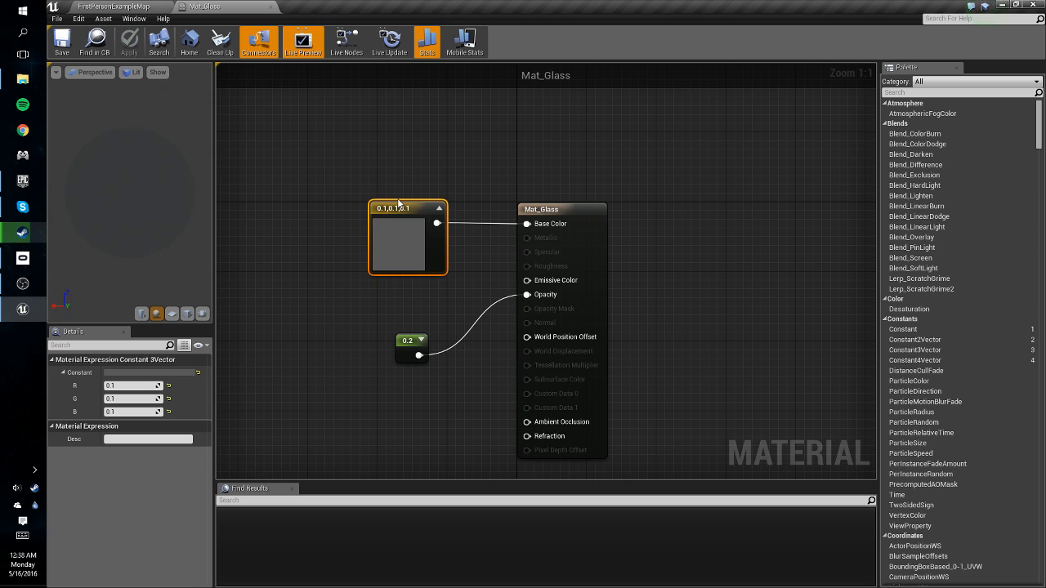
mouse_move(438, 222)
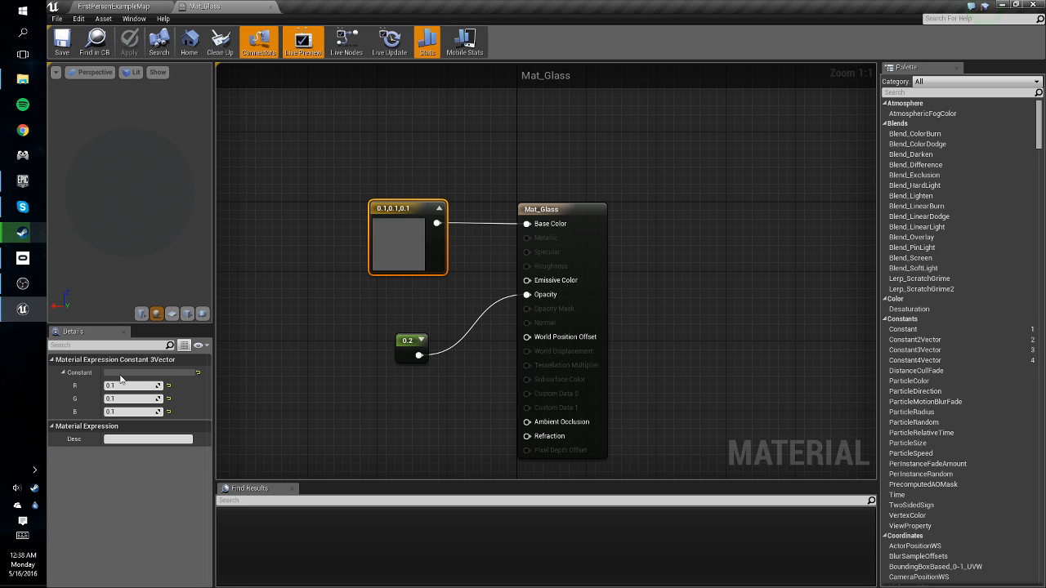
mouse_move(340, 365)
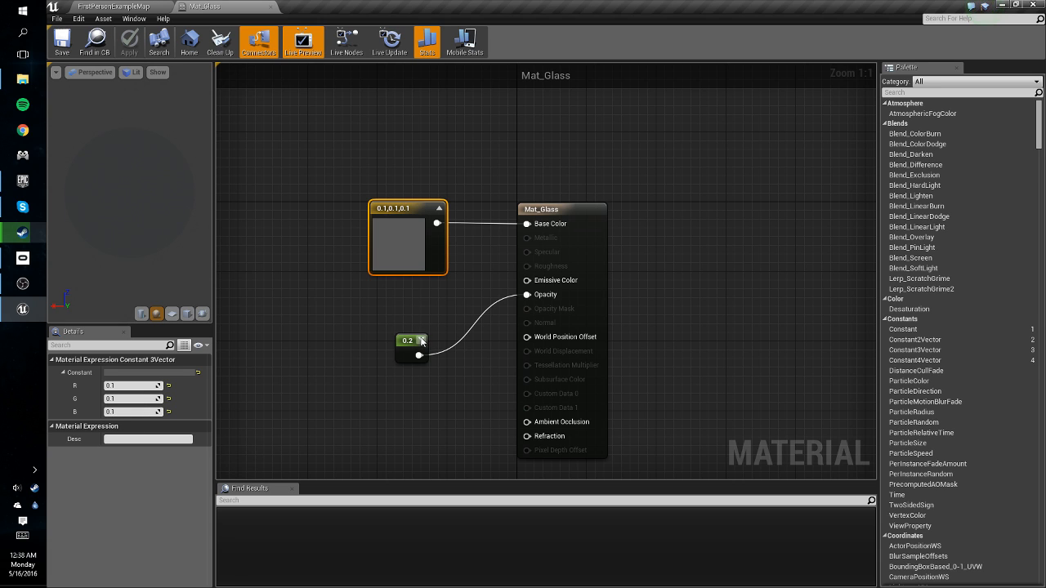
mouse_move(408, 349)
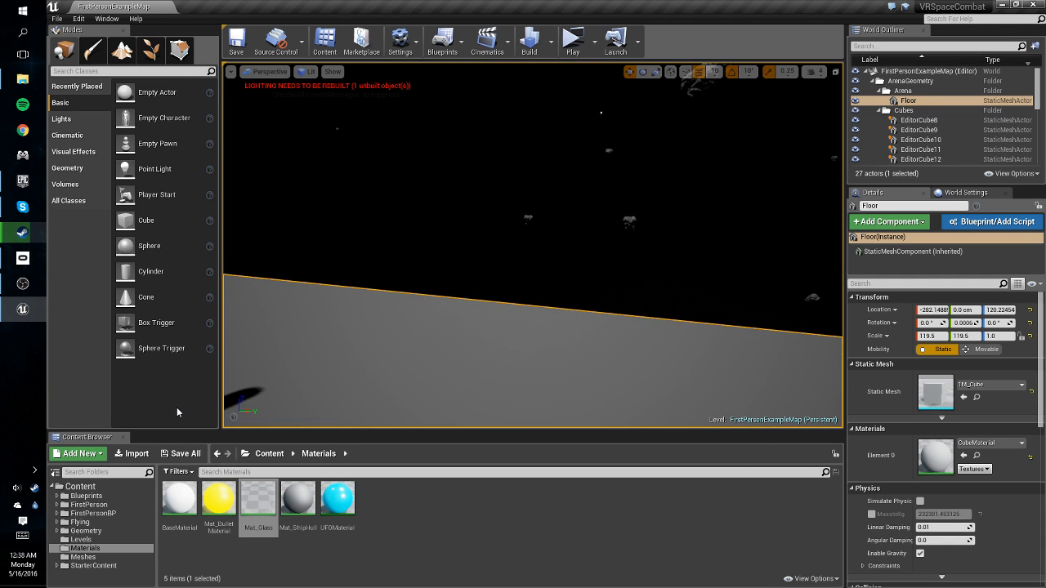
Step: Open the ShipProjectile blueprint from Blueprints > Weapons in the Content Browser
click(58, 497)
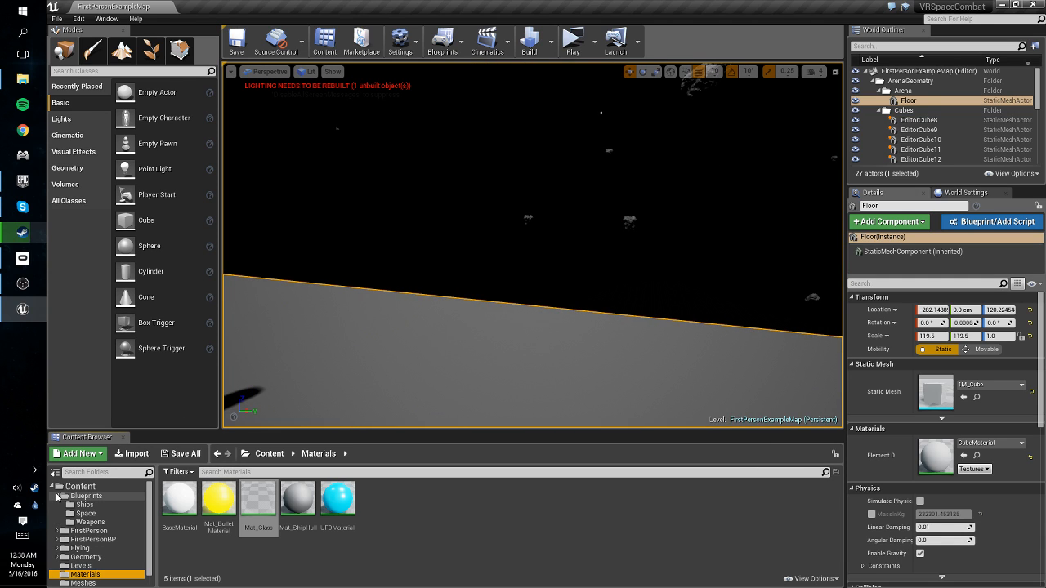
click(90, 521)
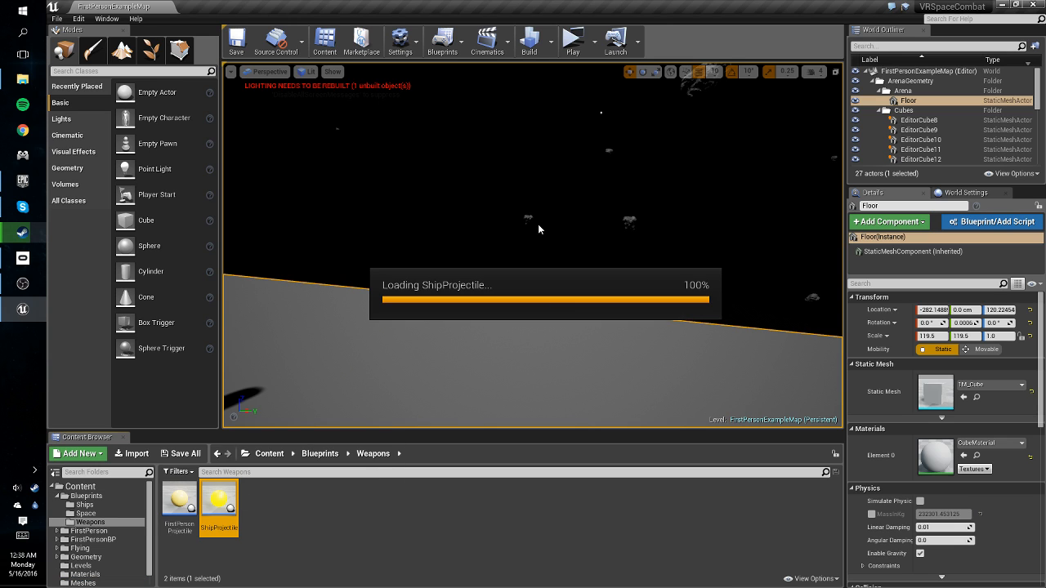
double_click(219, 506)
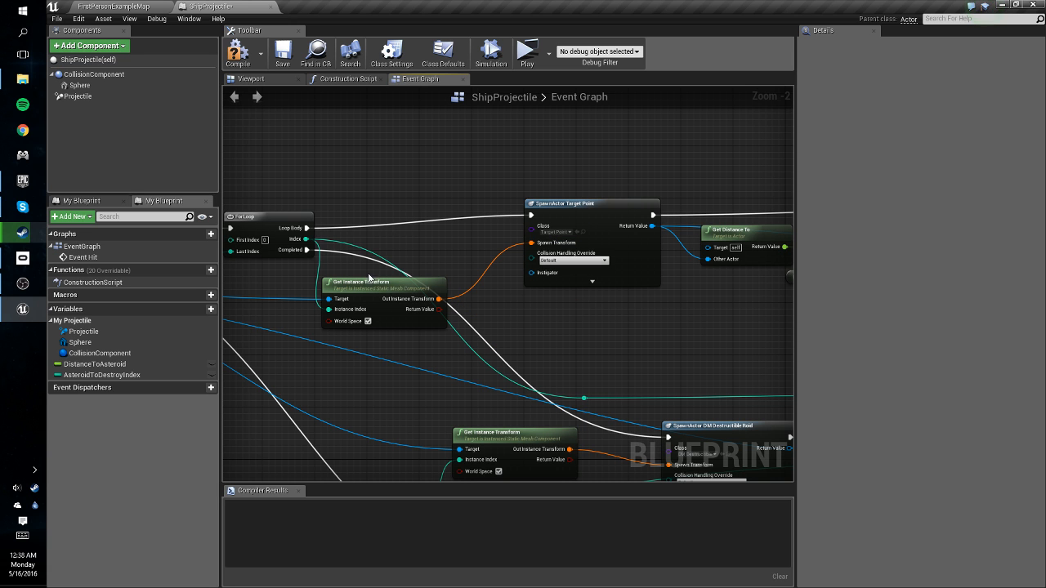
drag(506, 286, 425, 216)
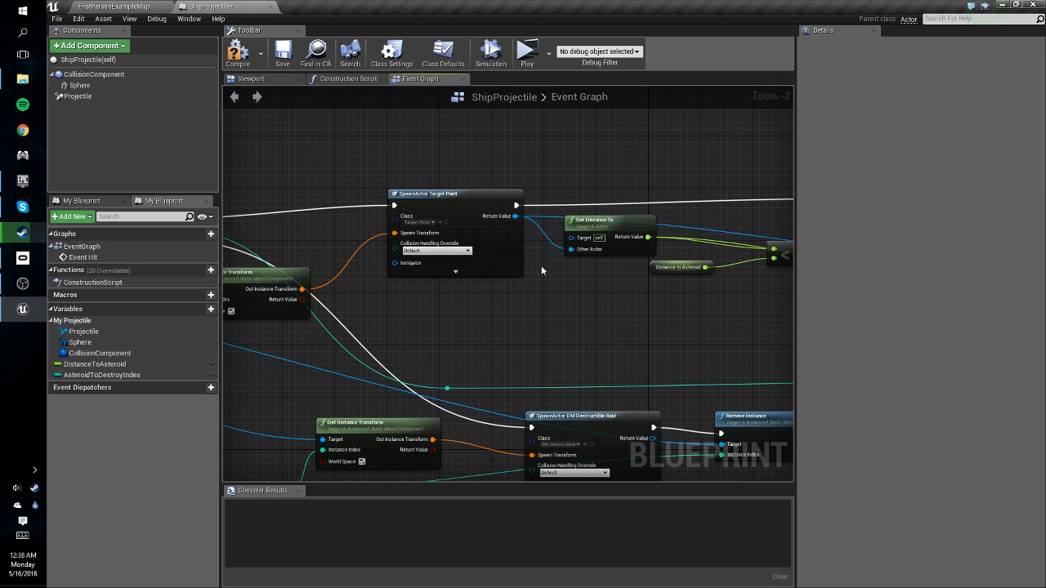
scroll(down, 3)
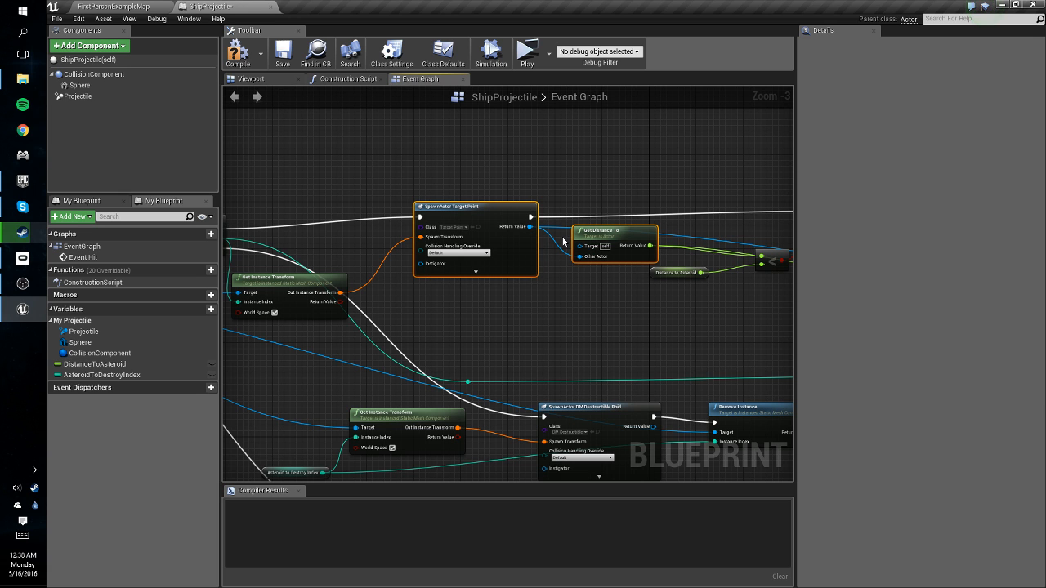
scroll(down, 3)
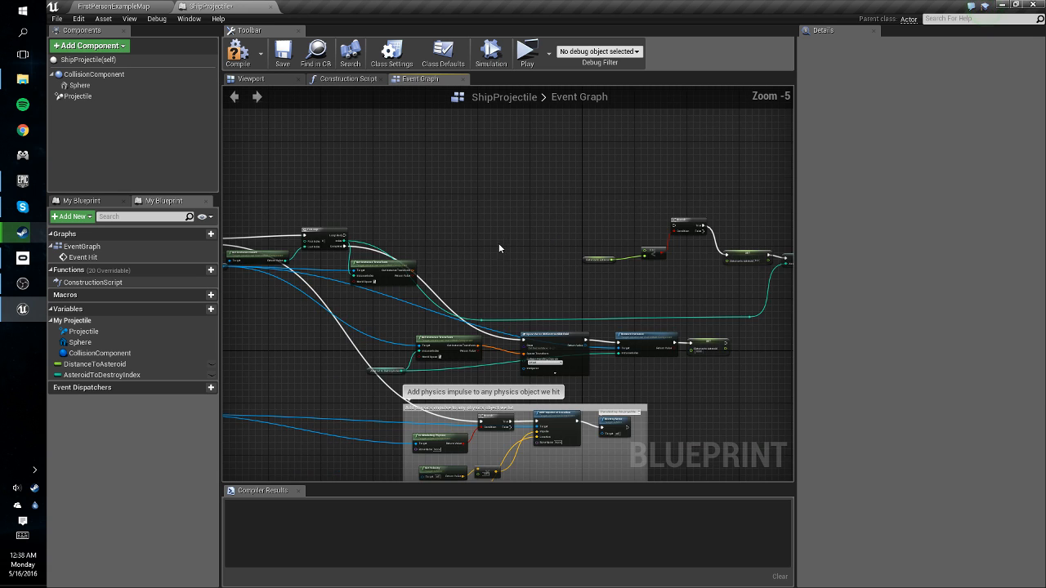
scroll(up, 3)
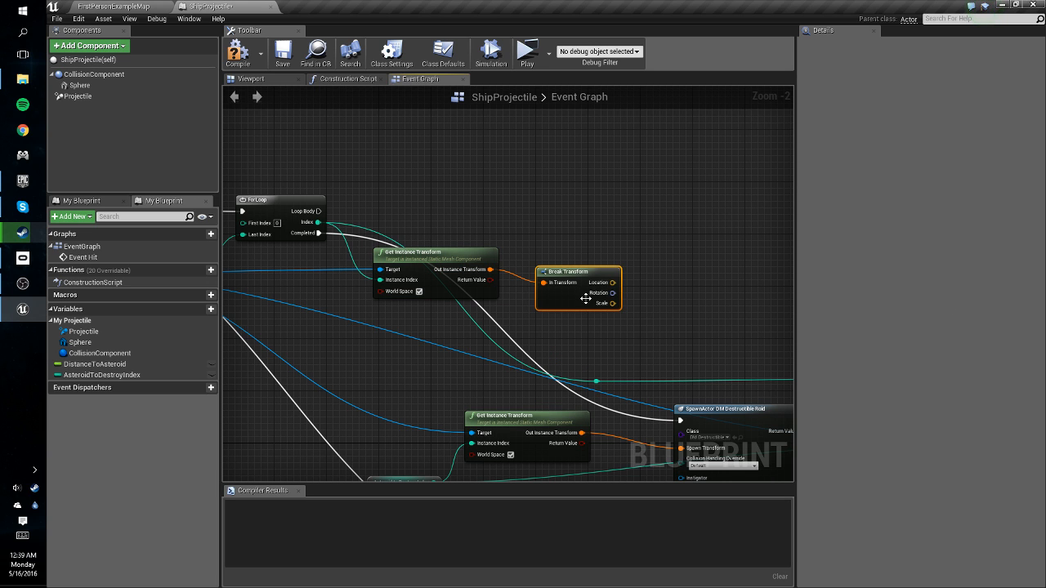
Step: Wire the Break Transform Location into a Vector - Vector node with Event Hit's Location
drag(611, 281, 667, 269)
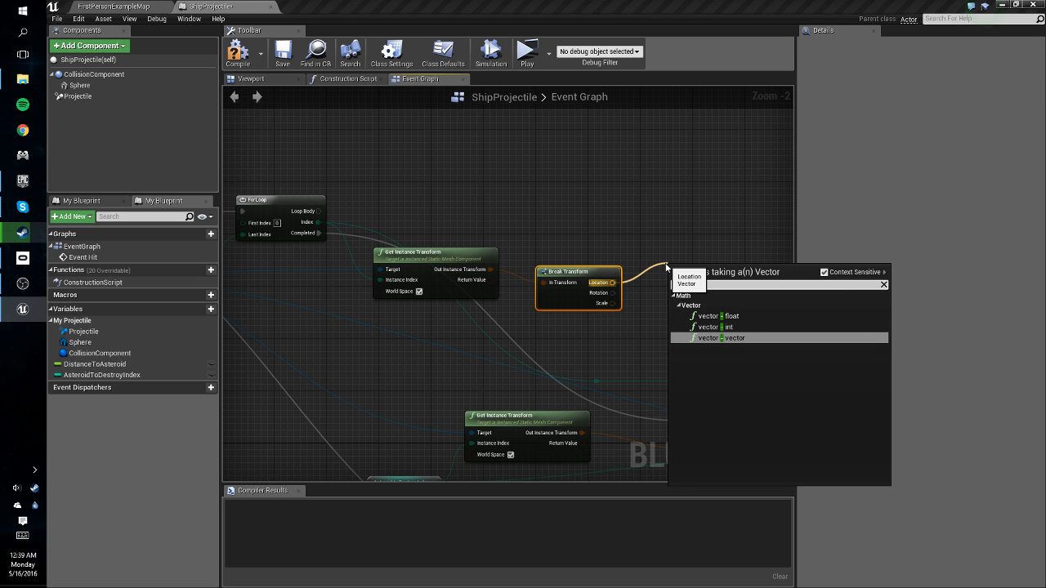
scroll(down, 3)
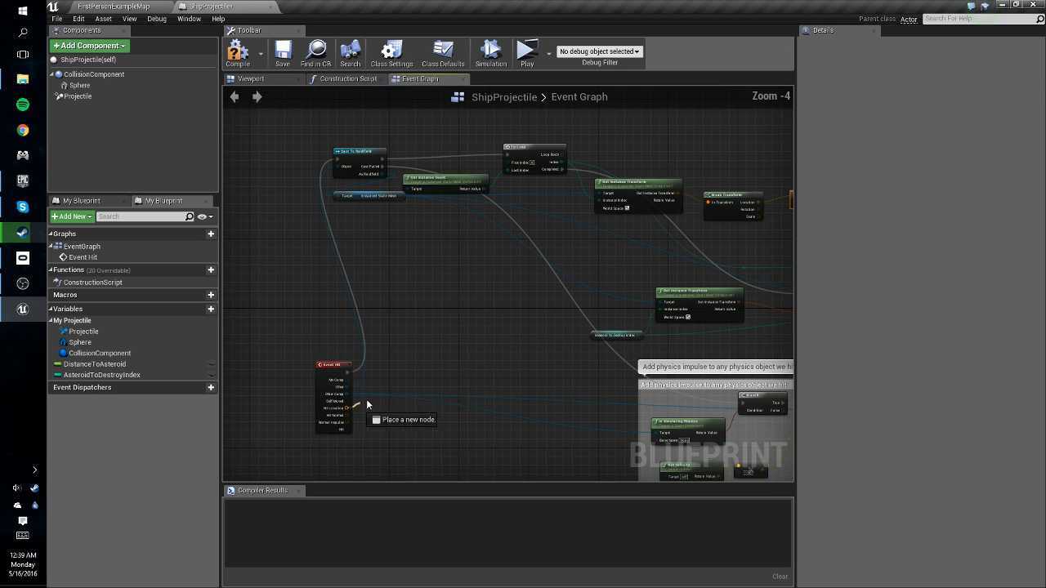
scroll(up, 3)
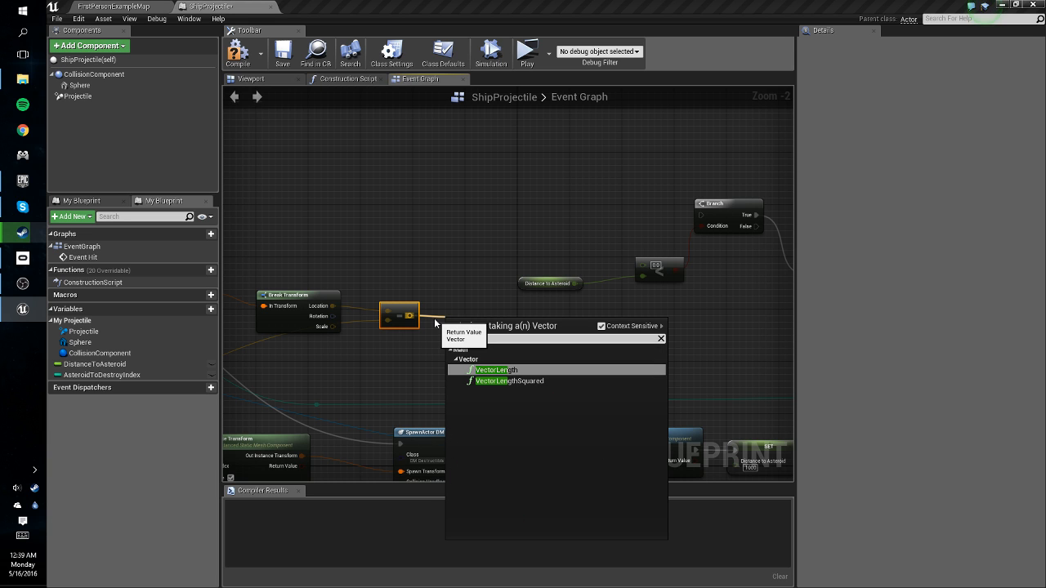
Step: Add a VectorLength node on the difference and connect its Return Value to the < comparison
click(497, 369)
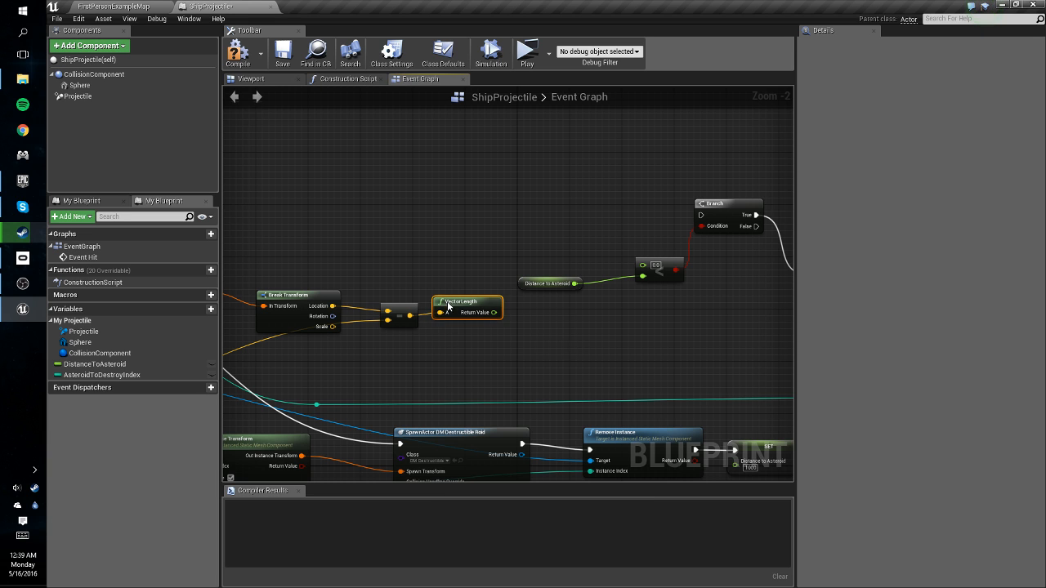
drag(466, 304, 461, 252)
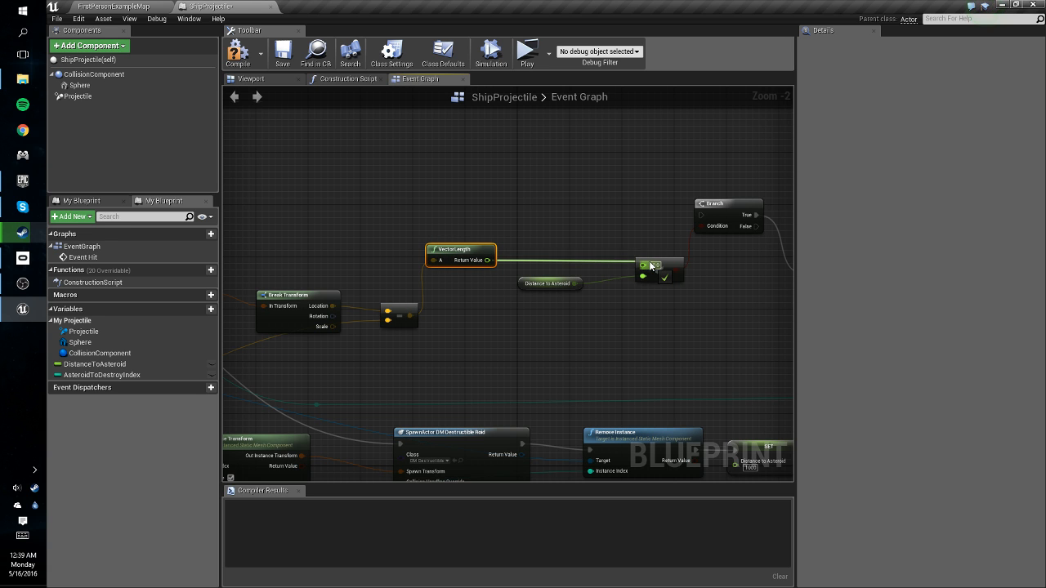
scroll(down, 3)
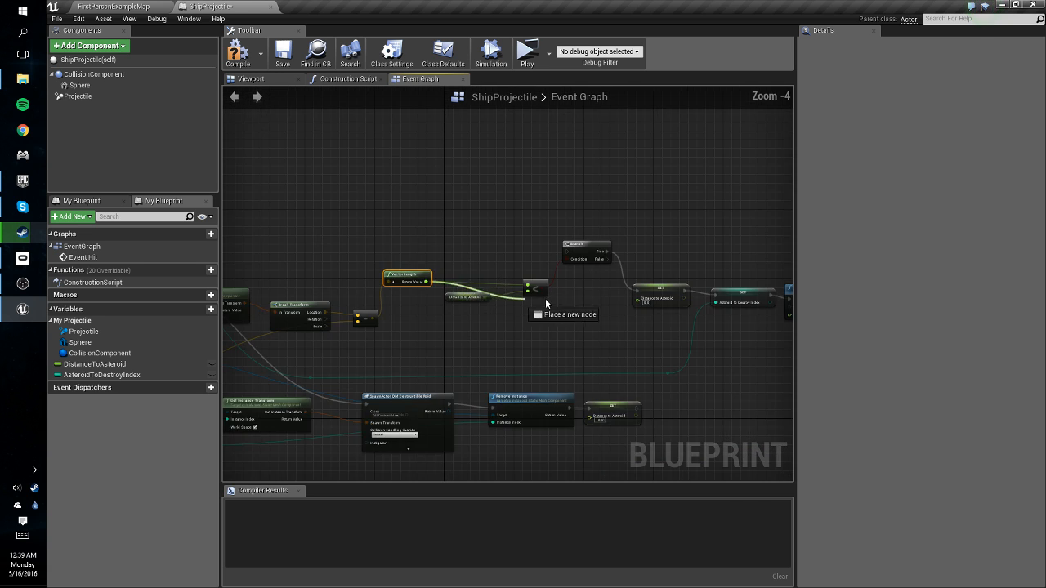
scroll(up, 3)
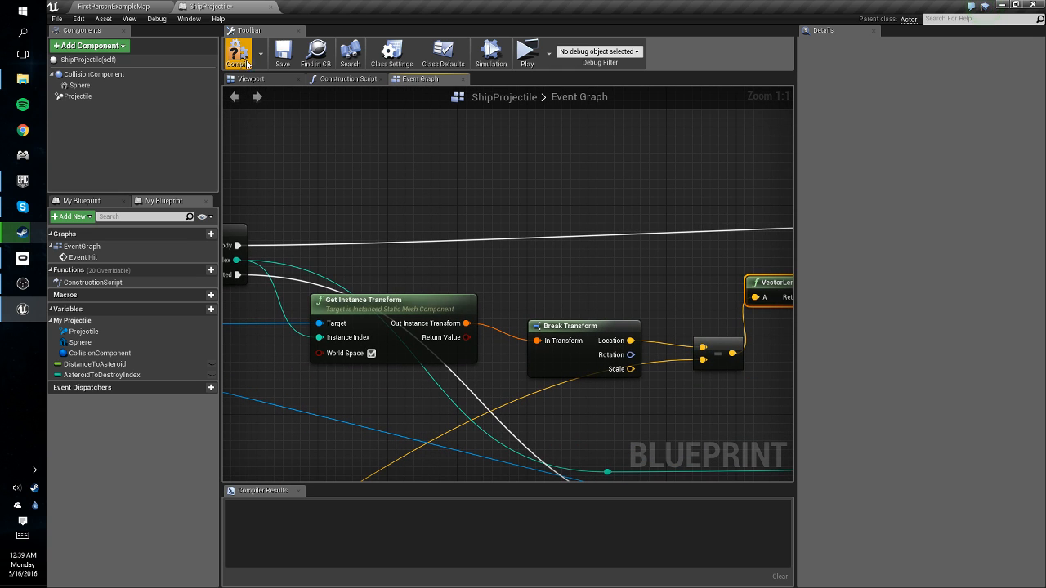
Step: Compile ShipProjectile and review the Compiler Results and graph wiring
click(237, 52)
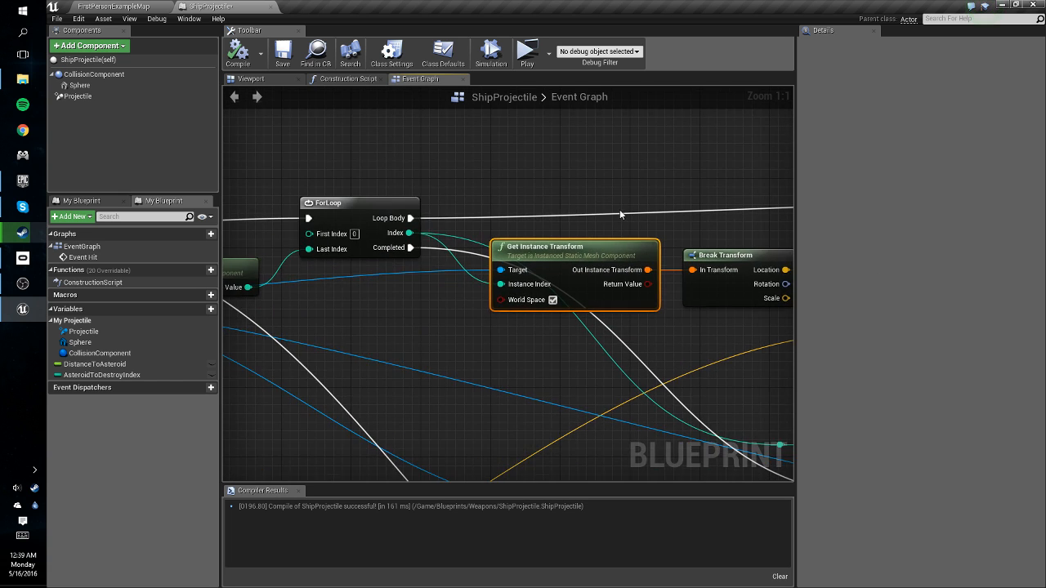
scroll(down, 3)
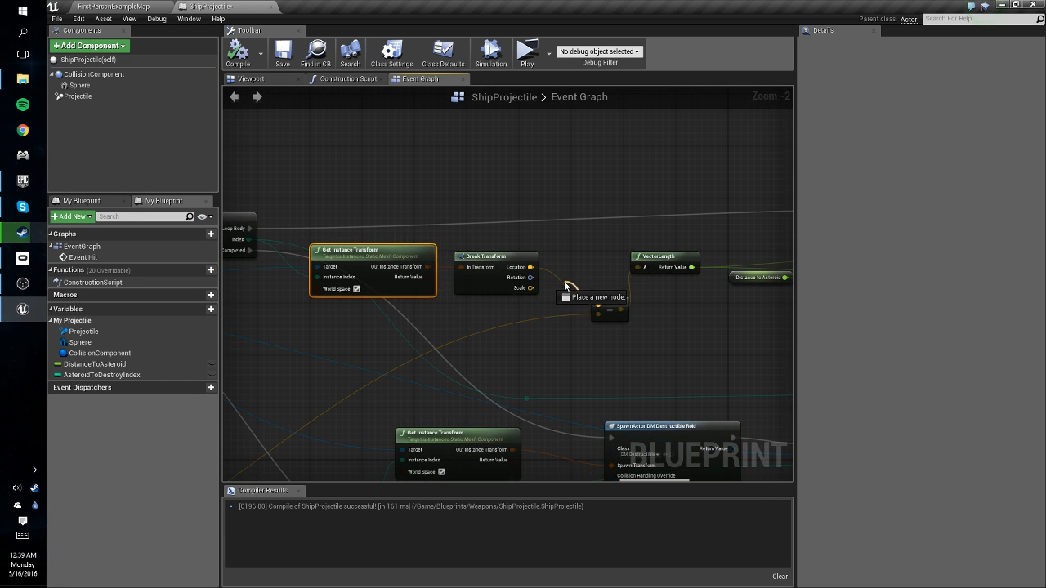
scroll(down, 3)
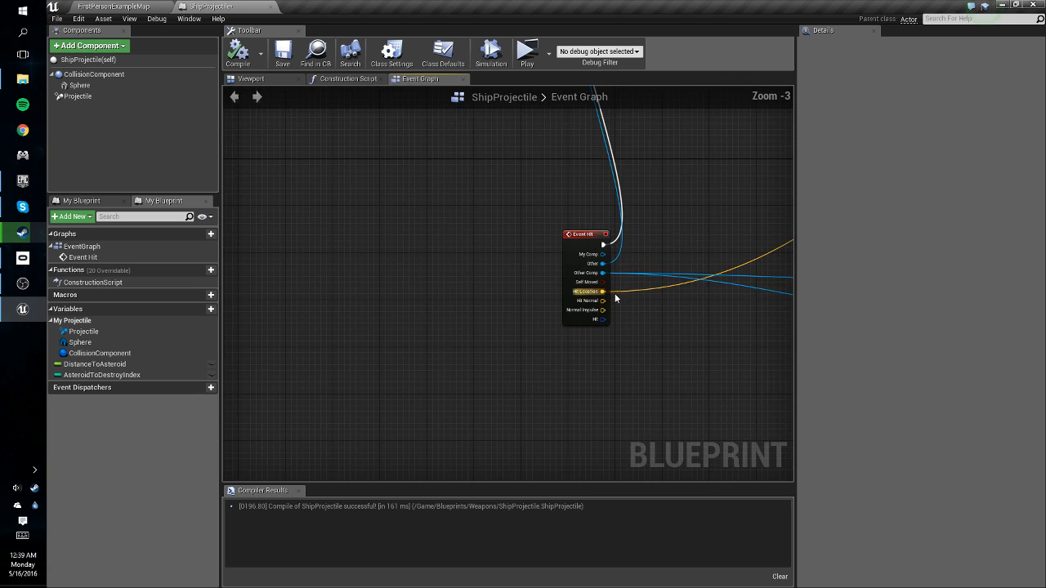
scroll(up, 3)
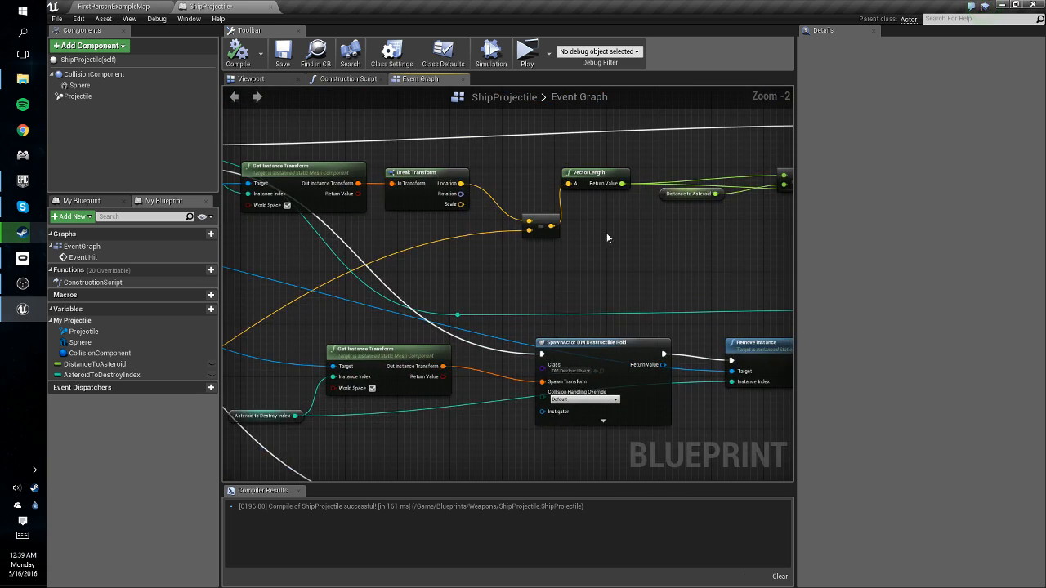
scroll(up, 3)
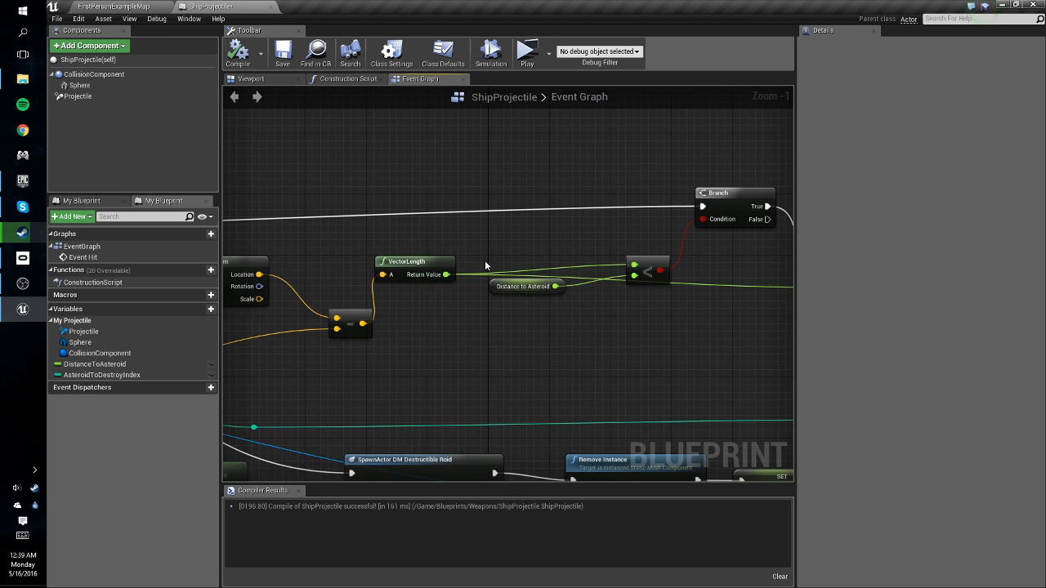
scroll(down, 3)
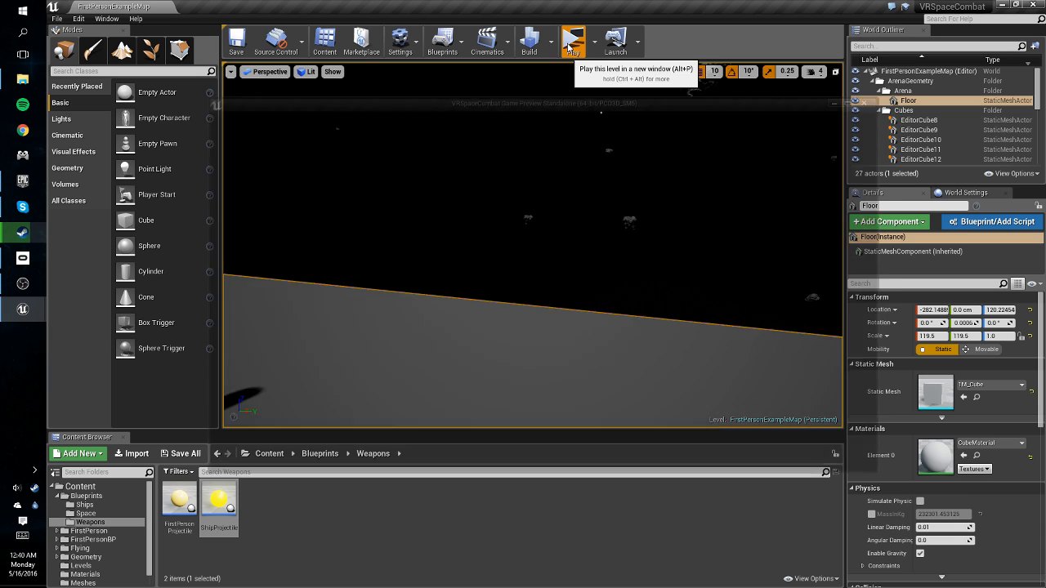
Step: Launch the level in a New Editor Window (PIE) to test the projectile
click(572, 41)
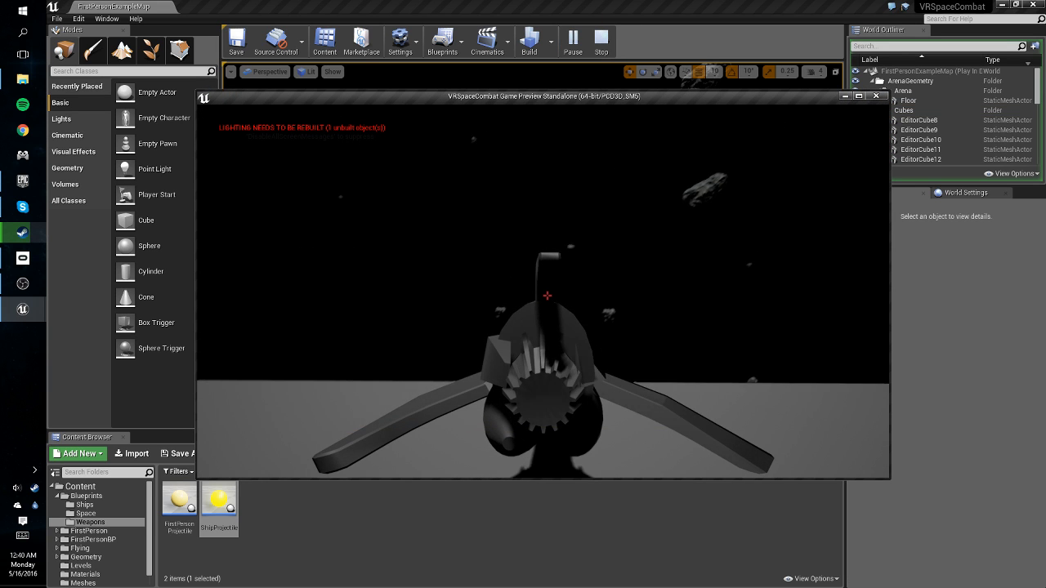